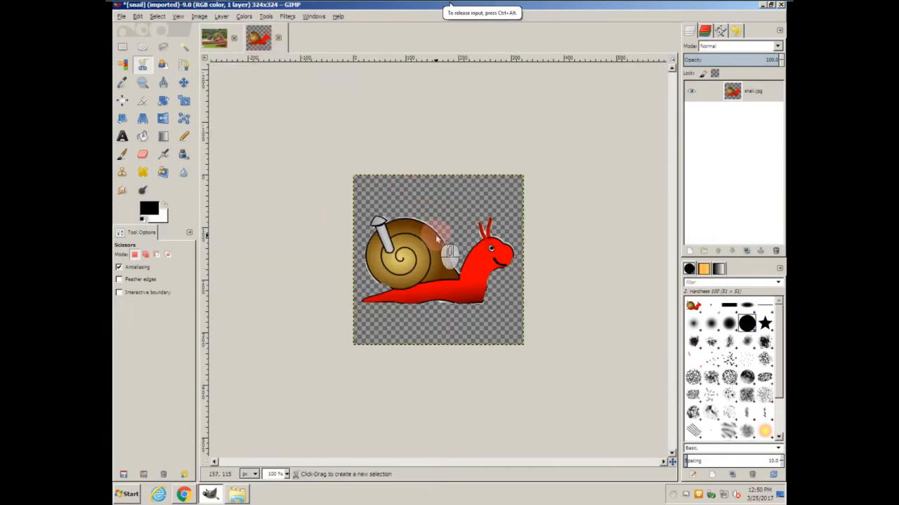
Copy the snail image and paste it as a new layer at the flowers photo's bottom-left corner
left_click(258, 36)
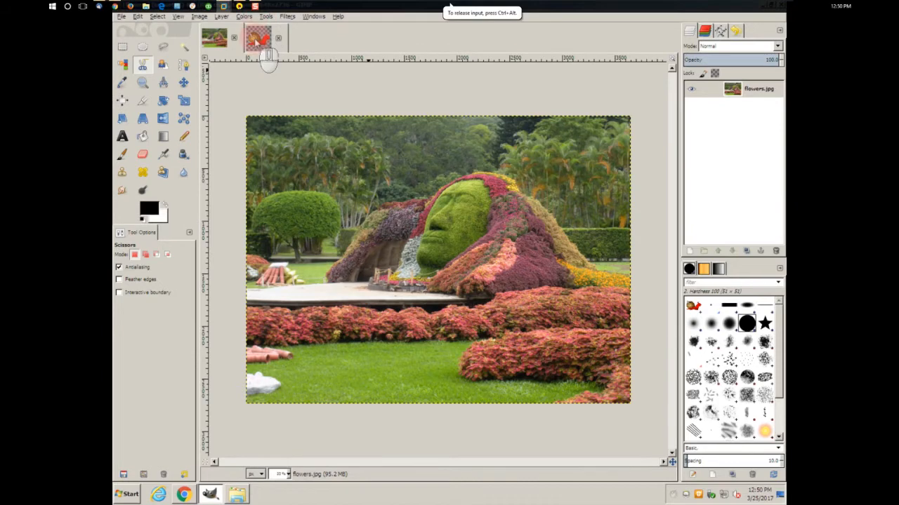
right_click(408, 263)
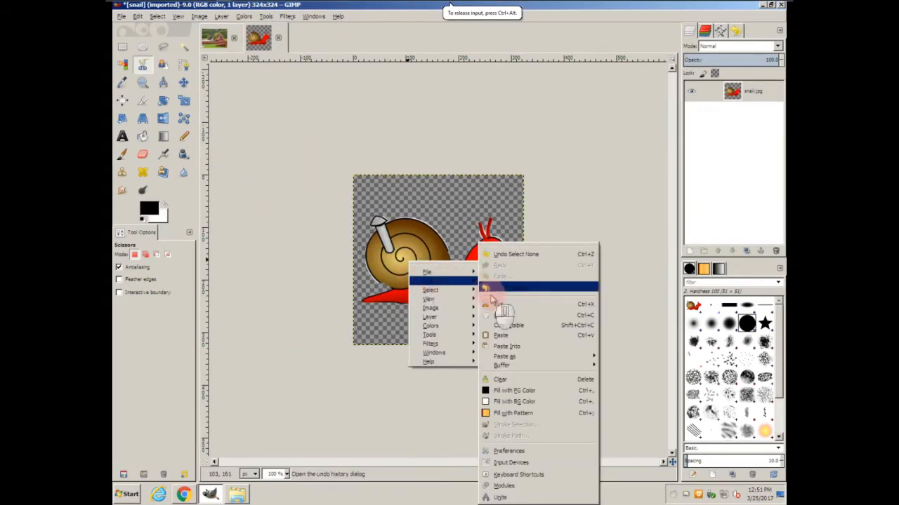
left_click(502, 314)
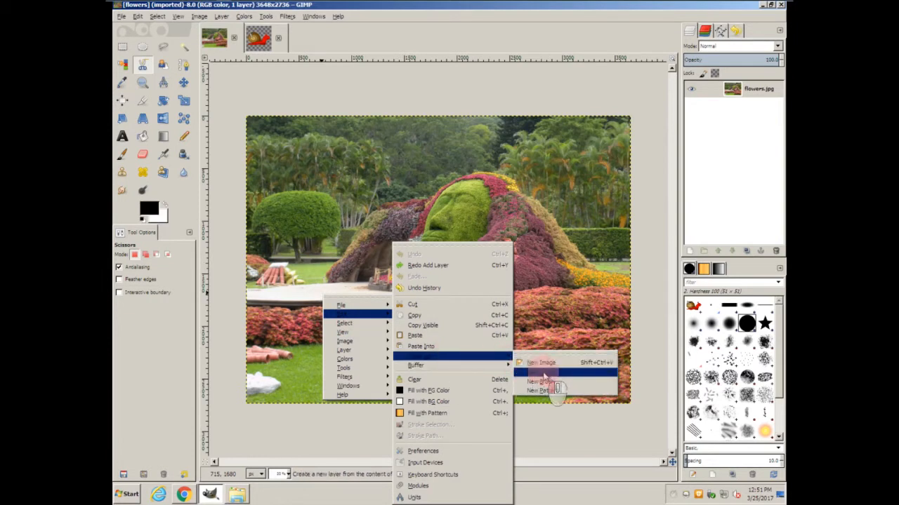
left_click(539, 379)
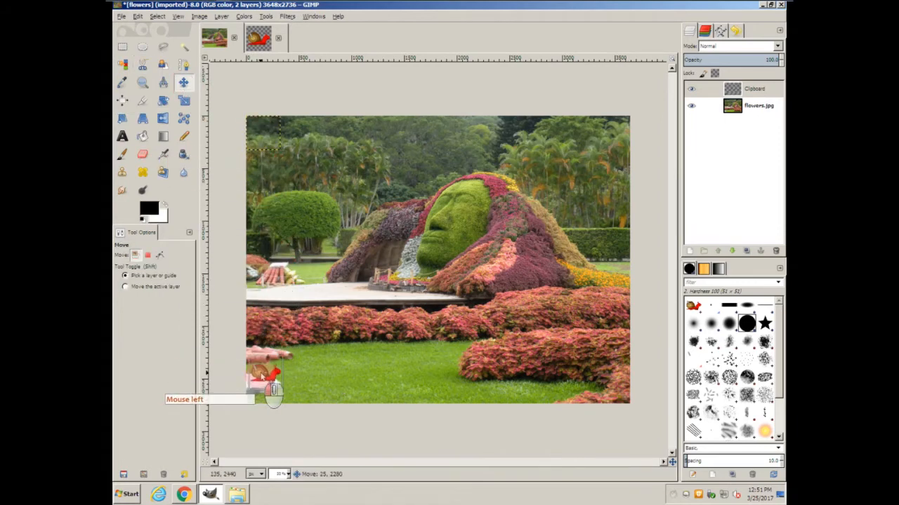
left_click_drag(264, 375, 250, 396)
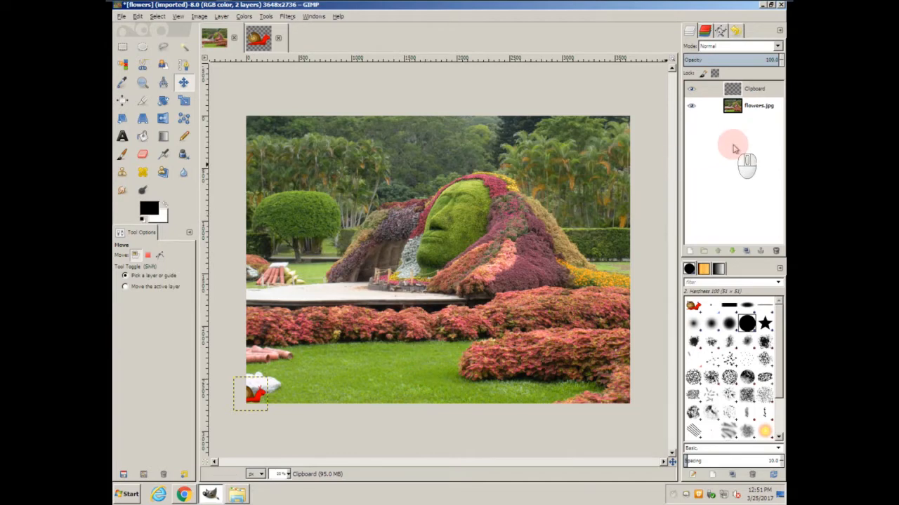
Select the flowers.jpg photo layer and duplicate it several times
left_click(756, 105)
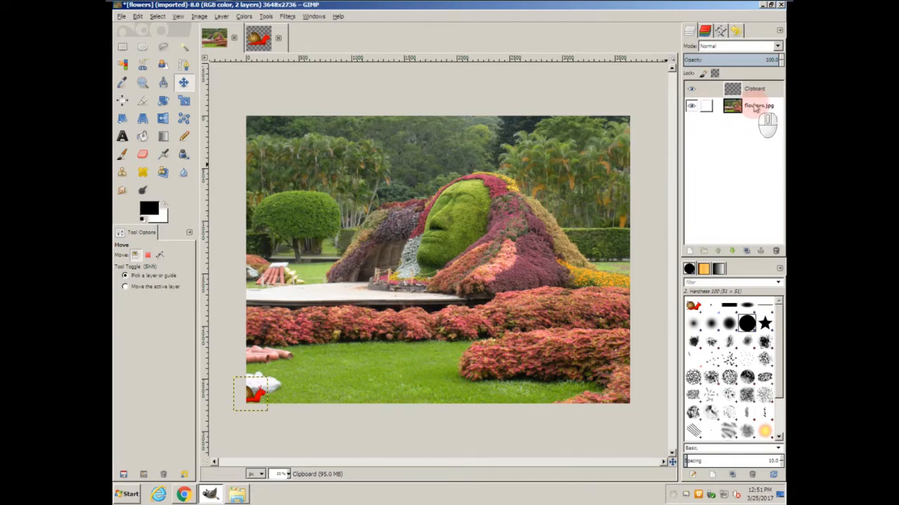
left_click(754, 106)
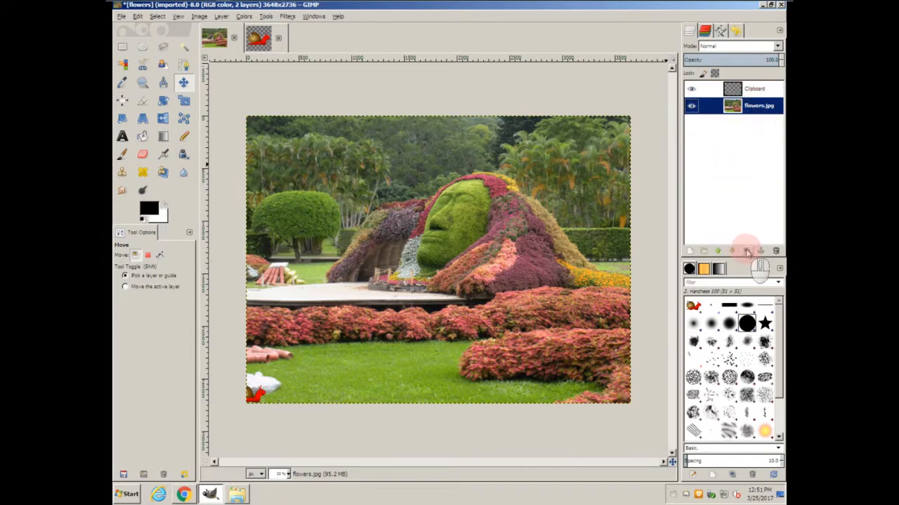
mouse_move(746, 252)
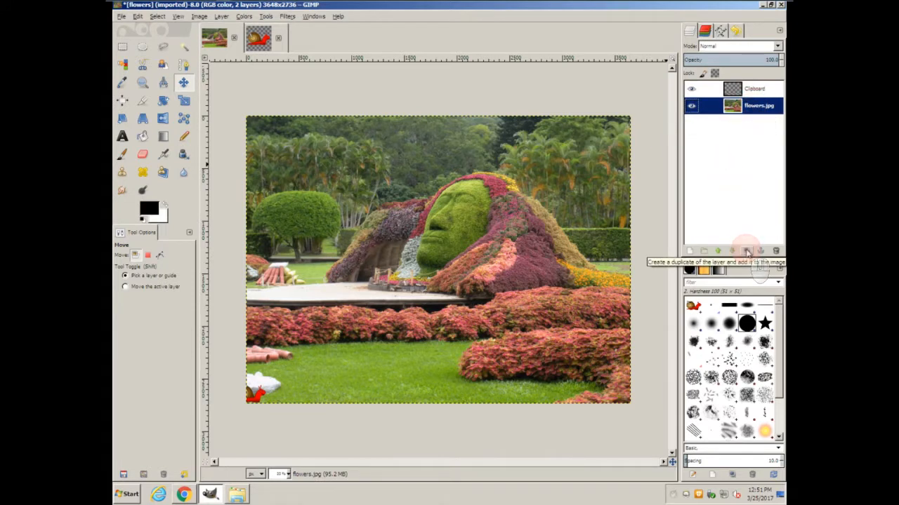
left_click(746, 251)
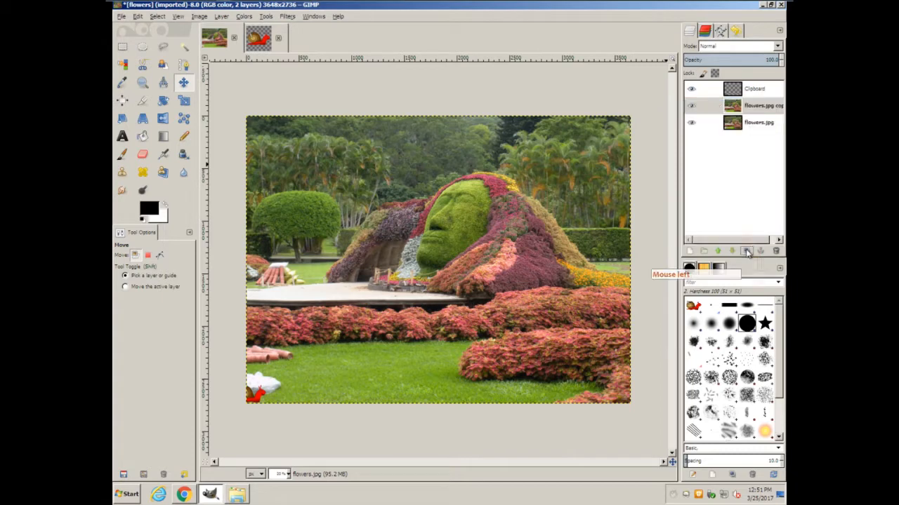
left_click(746, 251)
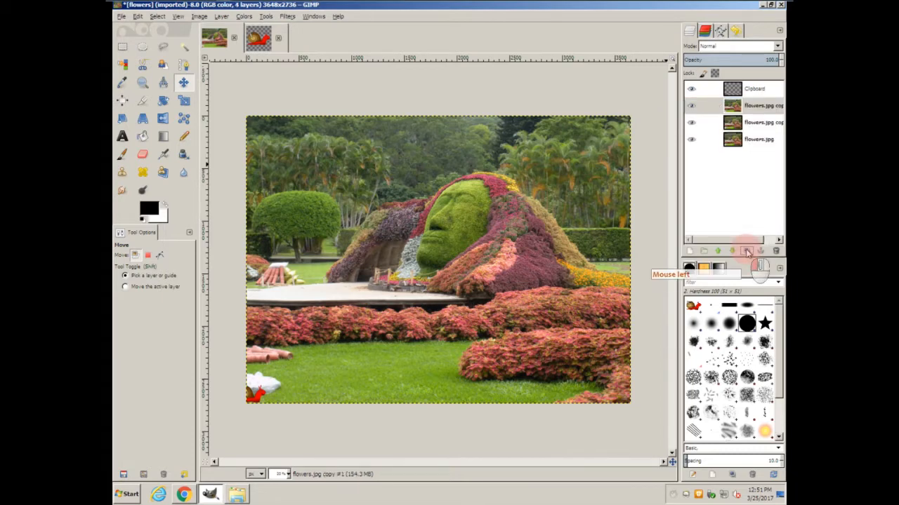
left_click(747, 251)
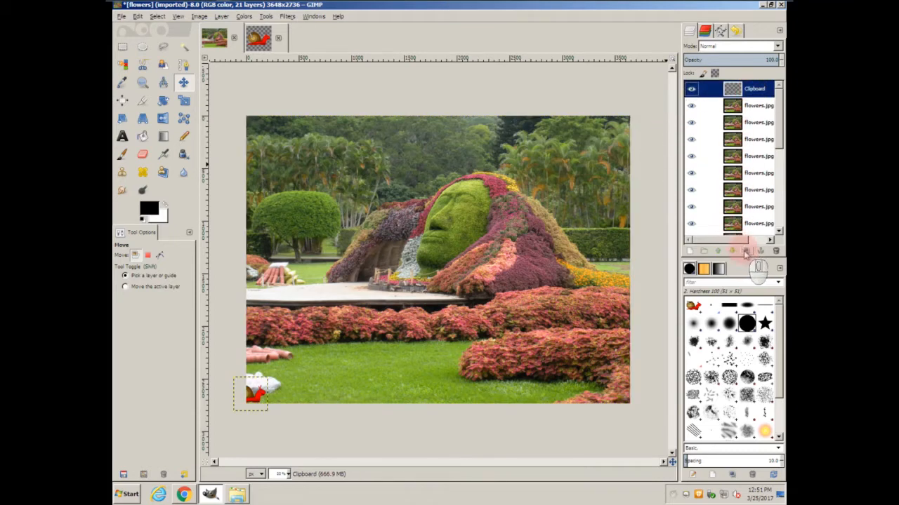
Duplicate the Clipboard snail layer several times
left_click(744, 251)
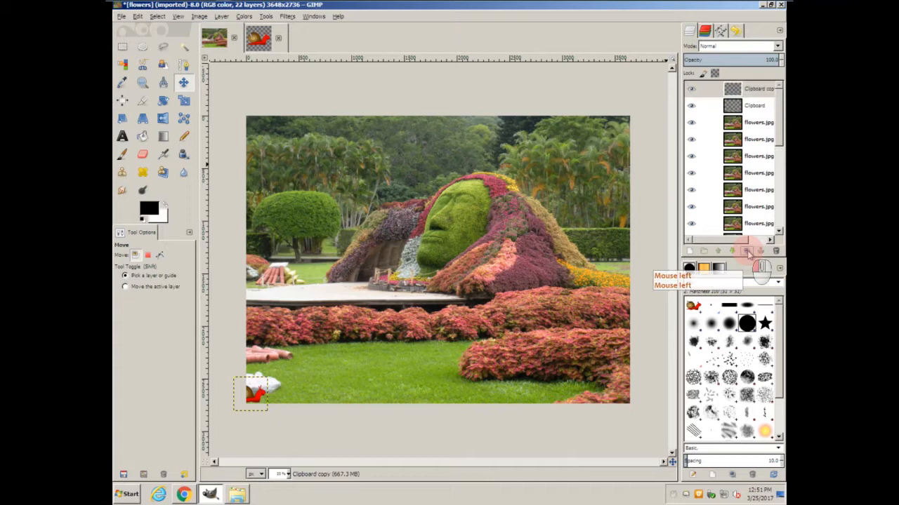
left_click(746, 251)
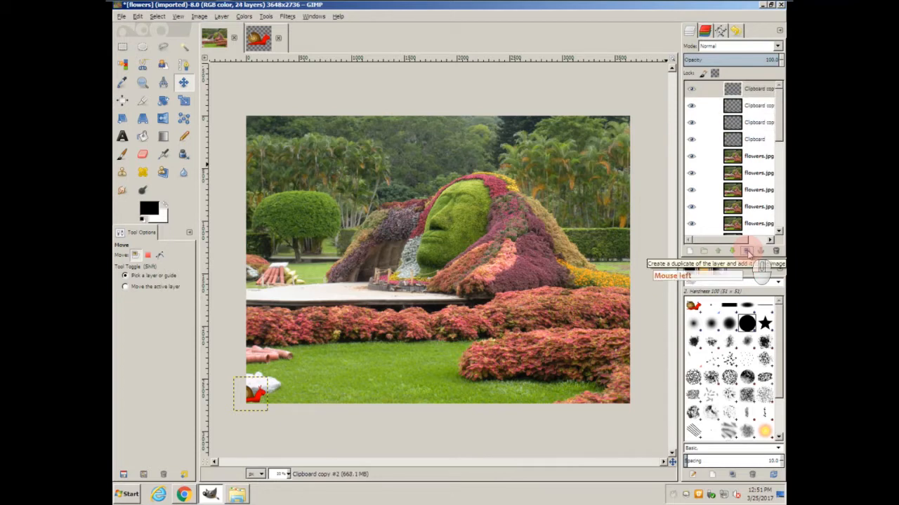
left_click(746, 251)
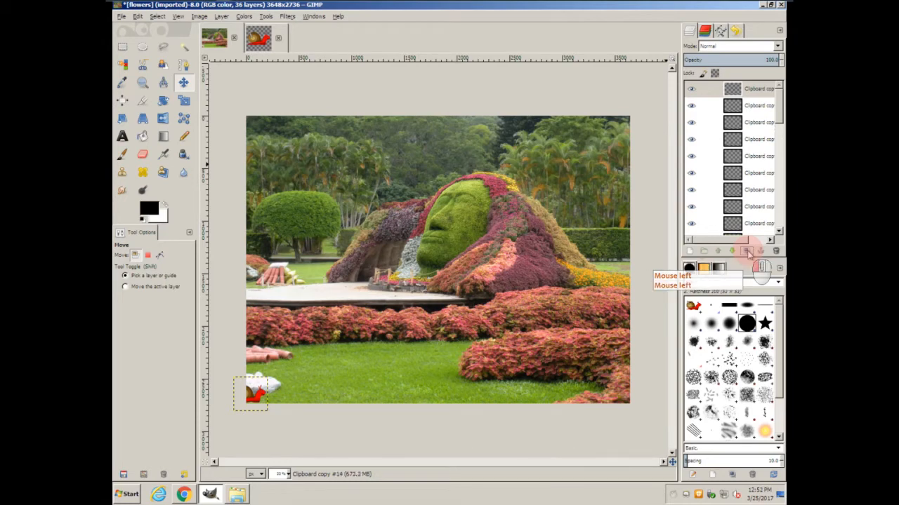
left_click(744, 250)
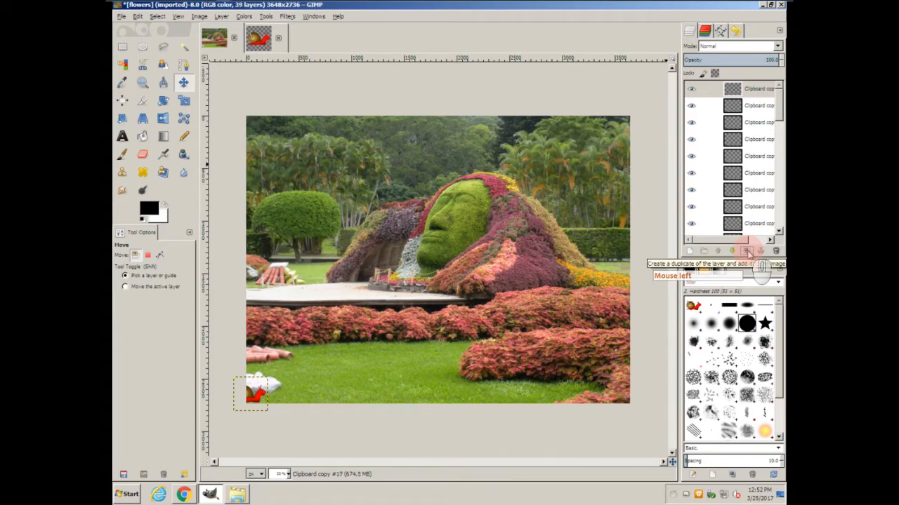
left_click(746, 251)
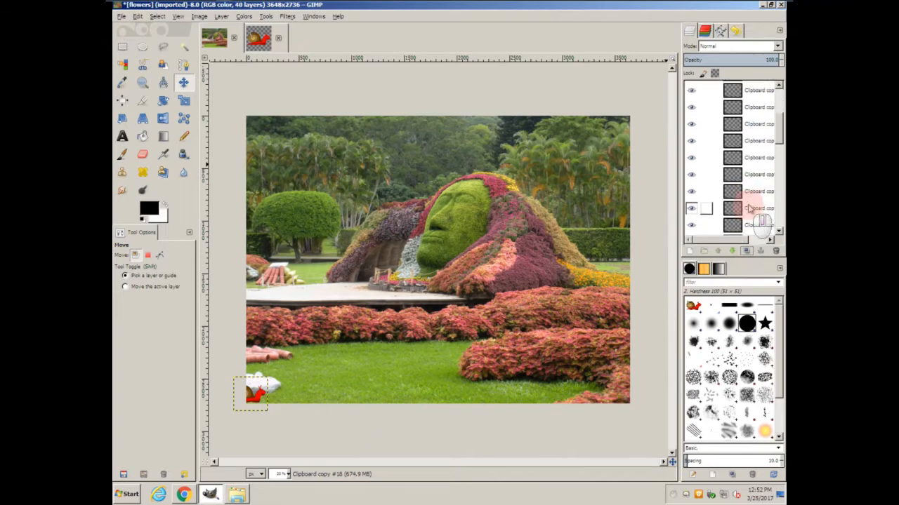
Scroll the Layers panel and pick a Clipboard copy layer to slot between photo layers
scroll("down", 3)
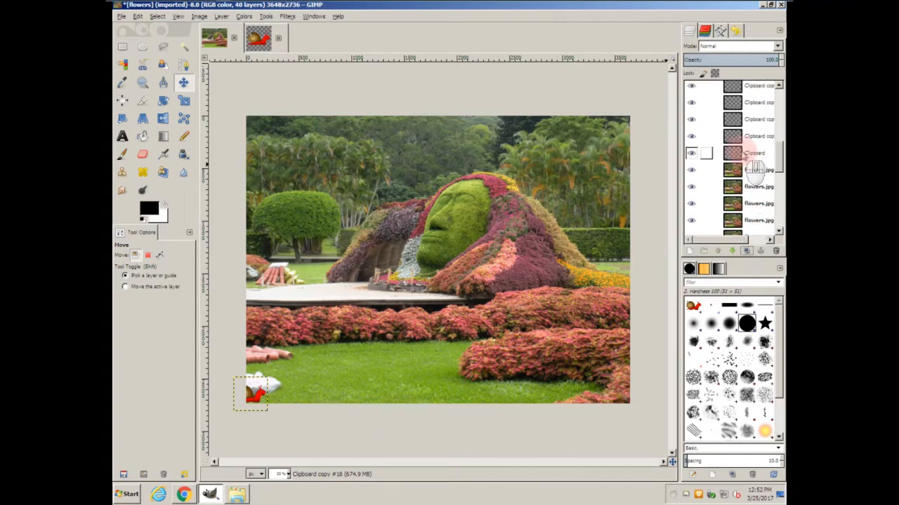
left_click(753, 170)
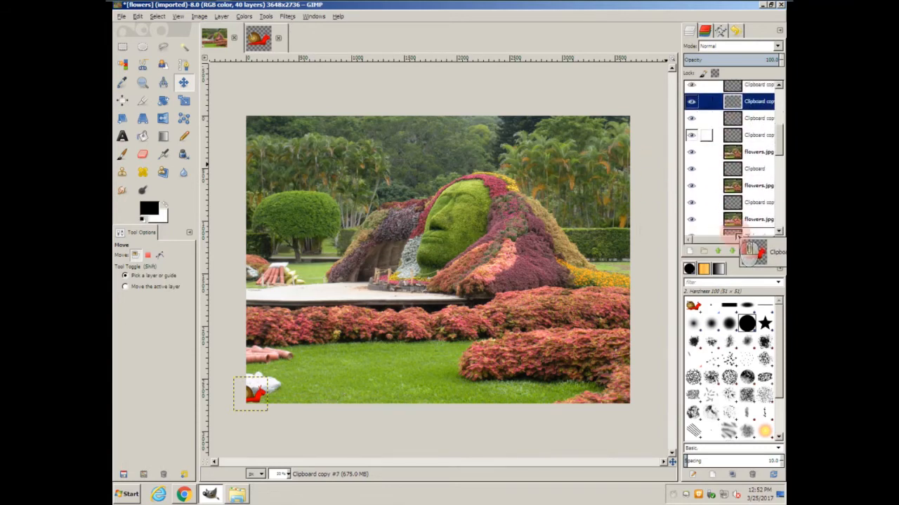
scroll("down", 3)
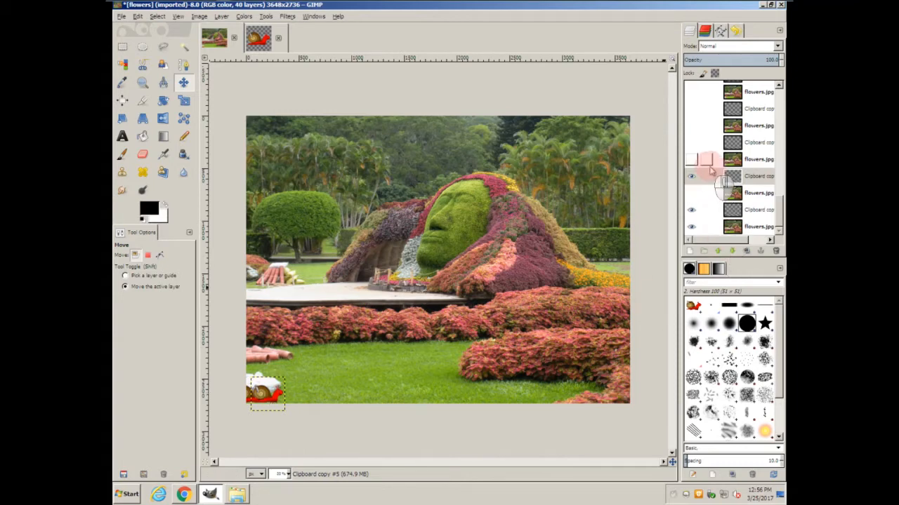
Select the next Clipboard copy layer and drag its snail further right along the bottom
left_click(755, 176)
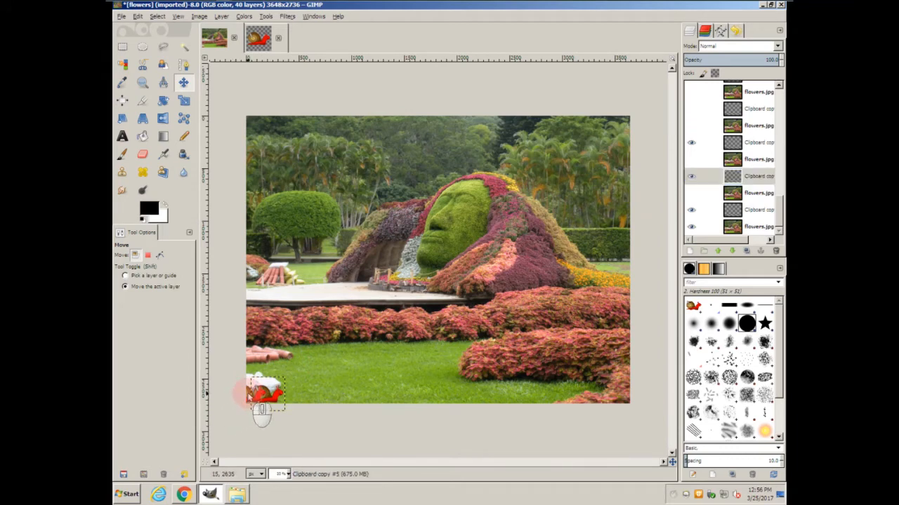
left_click(756, 142)
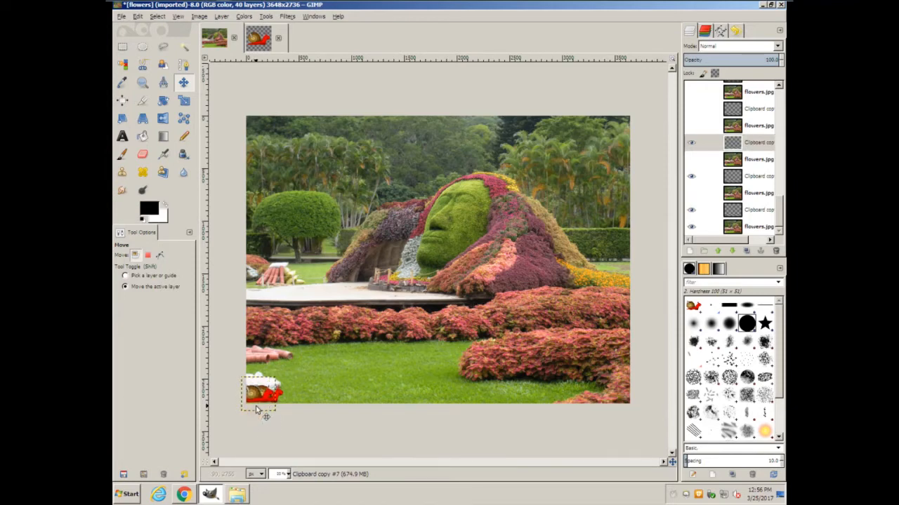
left_click_drag(266, 391, 281, 393)
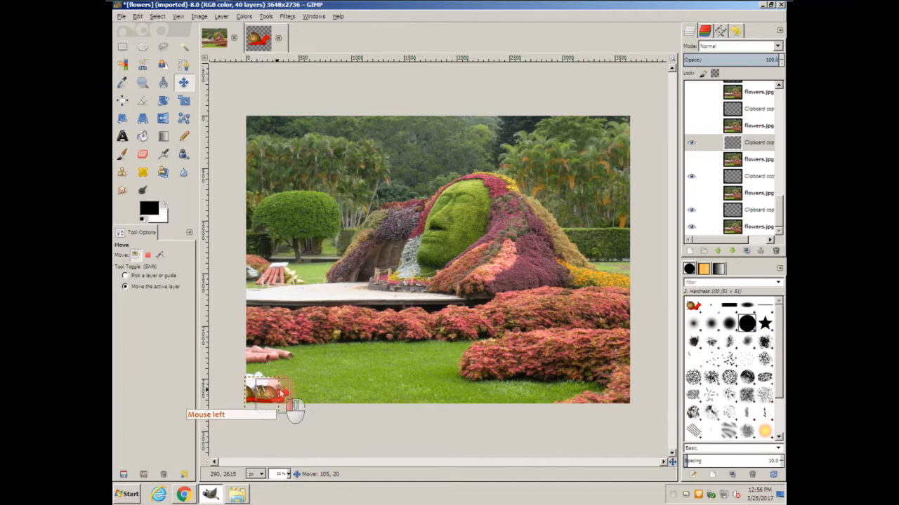
left_click_drag(270, 393, 291, 393)
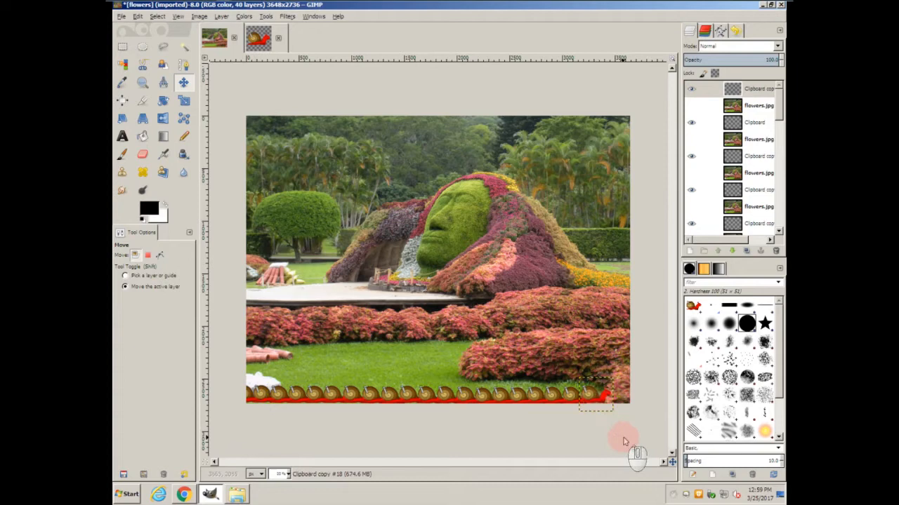
mouse_move(633, 455)
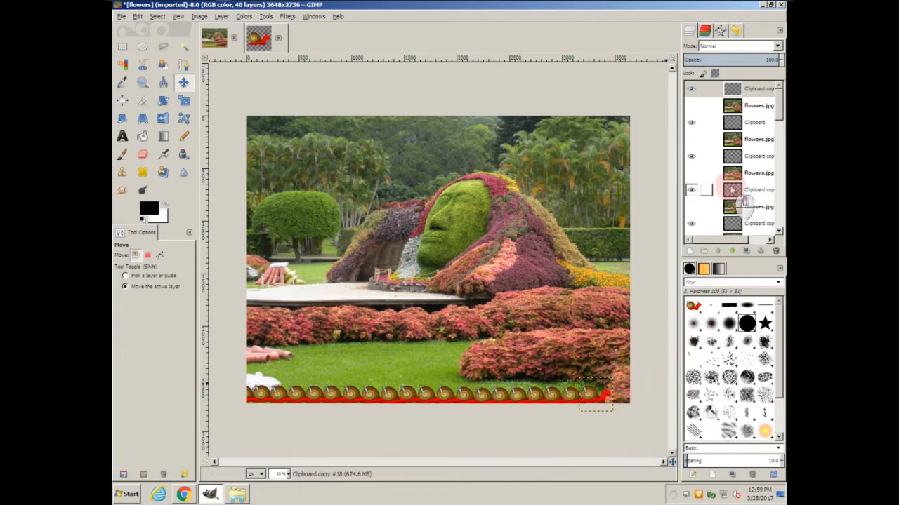
Select a layer and duplicate it again to add another copy
left_click(758, 105)
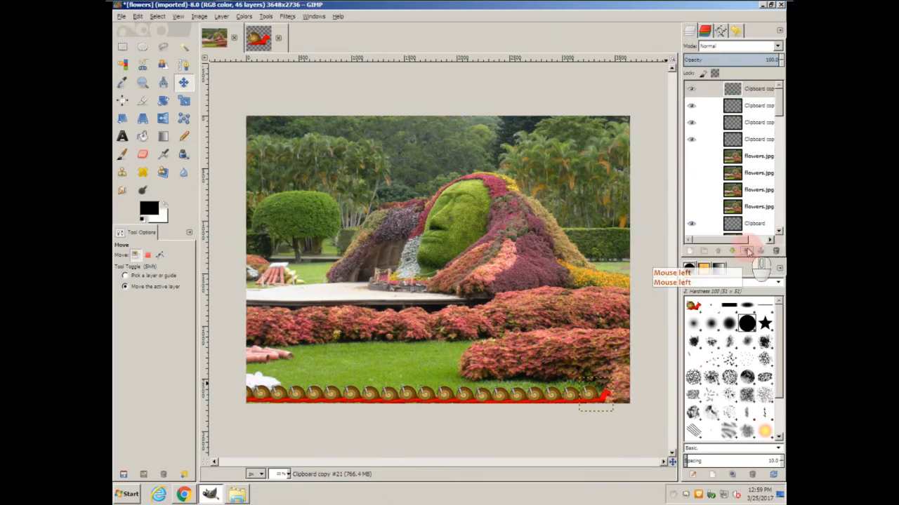
left_click(751, 89)
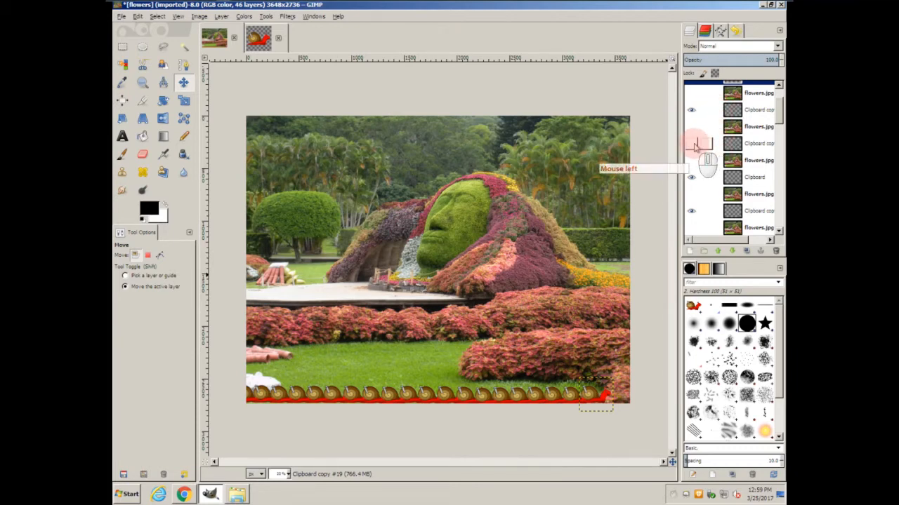
Select the remaining snail layers and drag the last snail to the photo's right edge
left_click(758, 109)
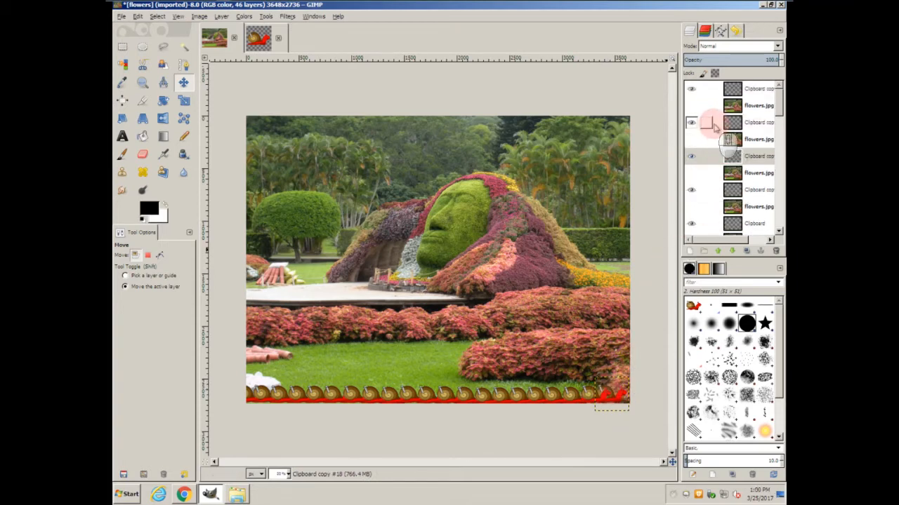
left_click(758, 122)
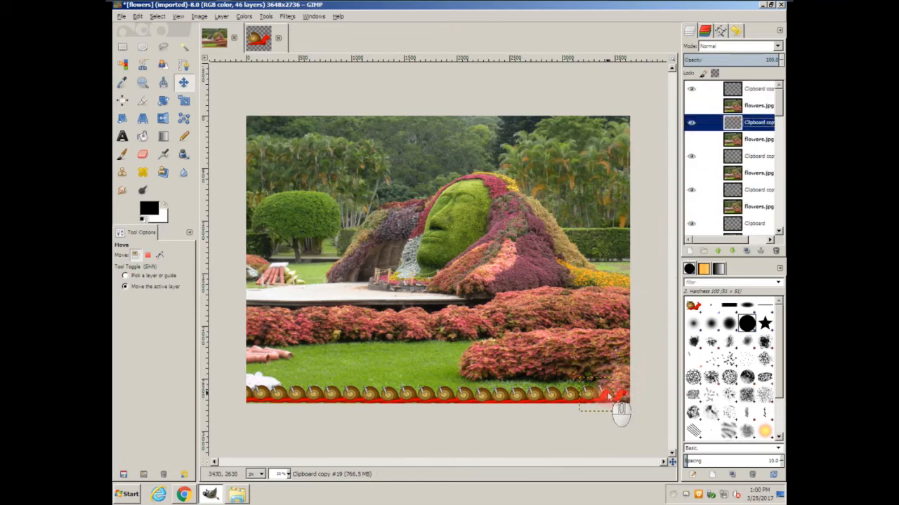
left_click_drag(608, 400, 643, 407)
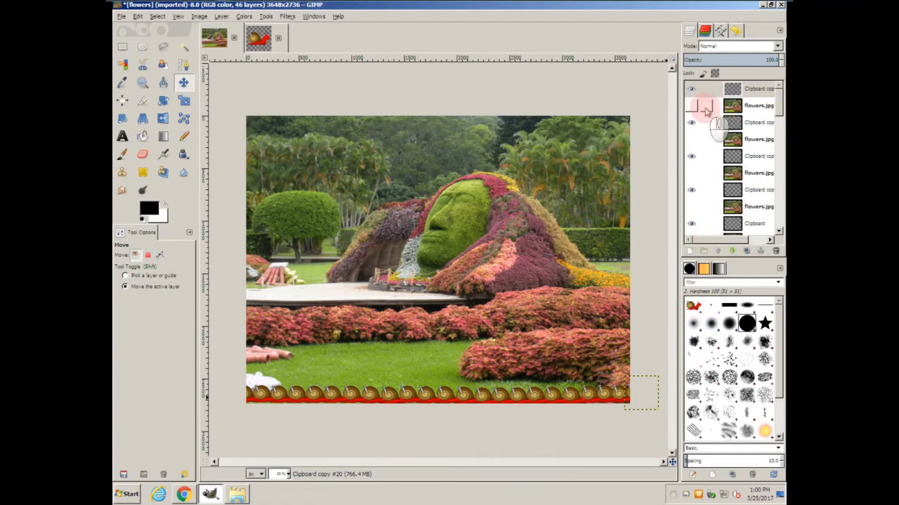
left_click(756, 89)
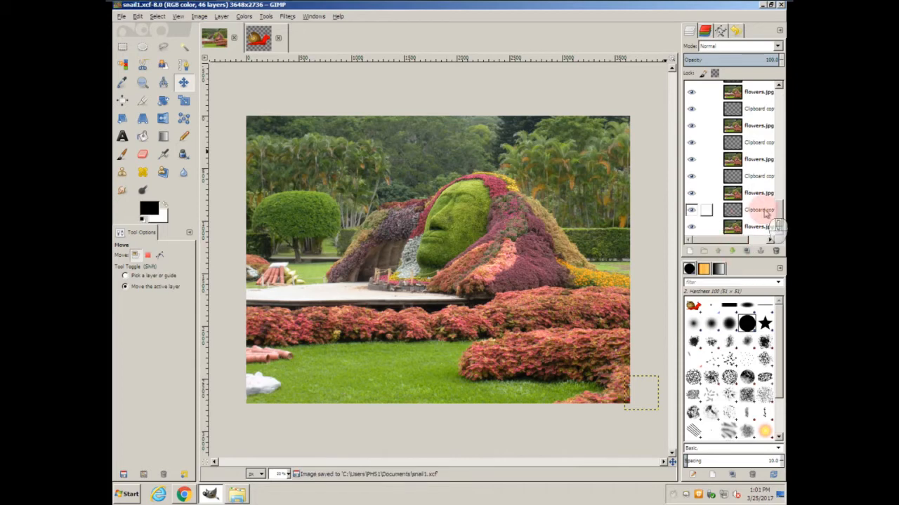
Merge Down successive Clipboard copy layers onto the flowers.jpg layers below them
left_click(757, 209)
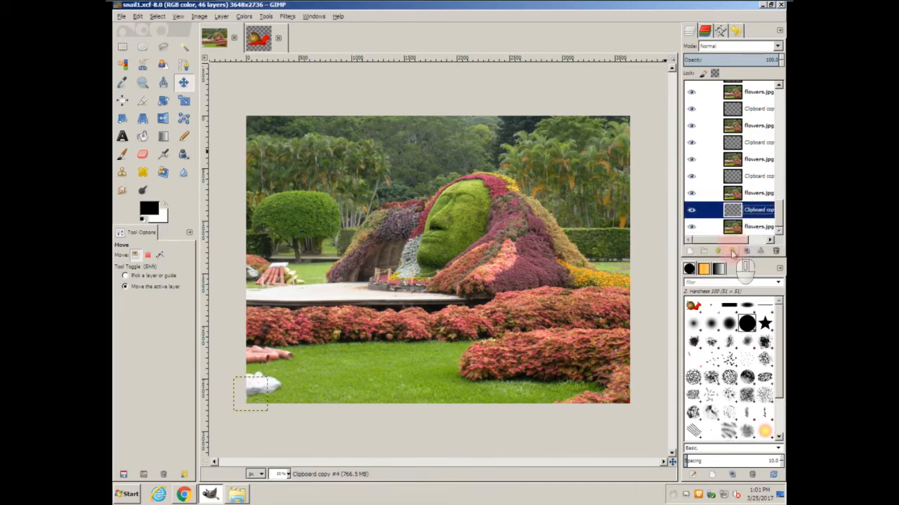
right_click(754, 209)
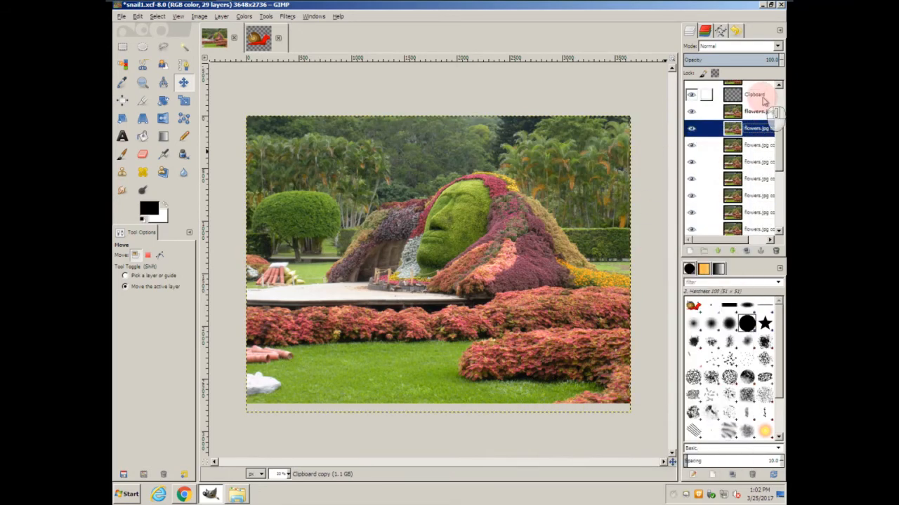
right_click(755, 139)
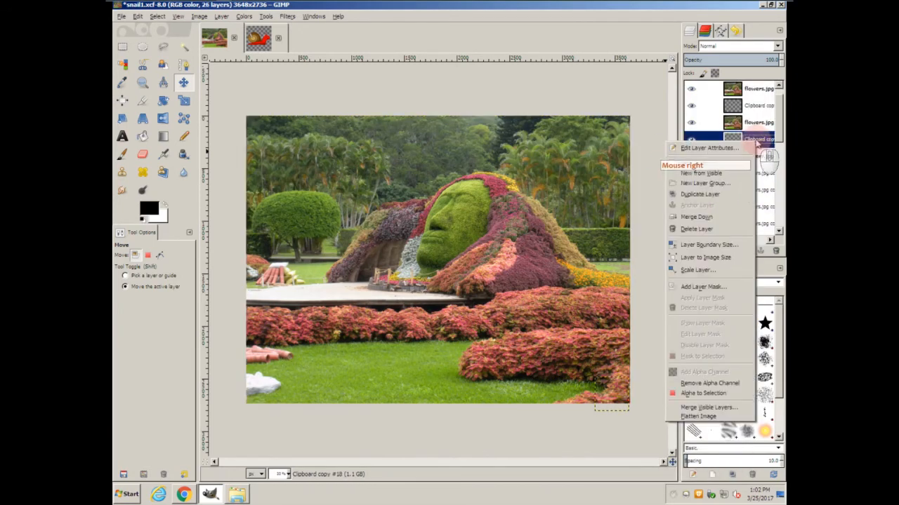
left_click(693, 217)
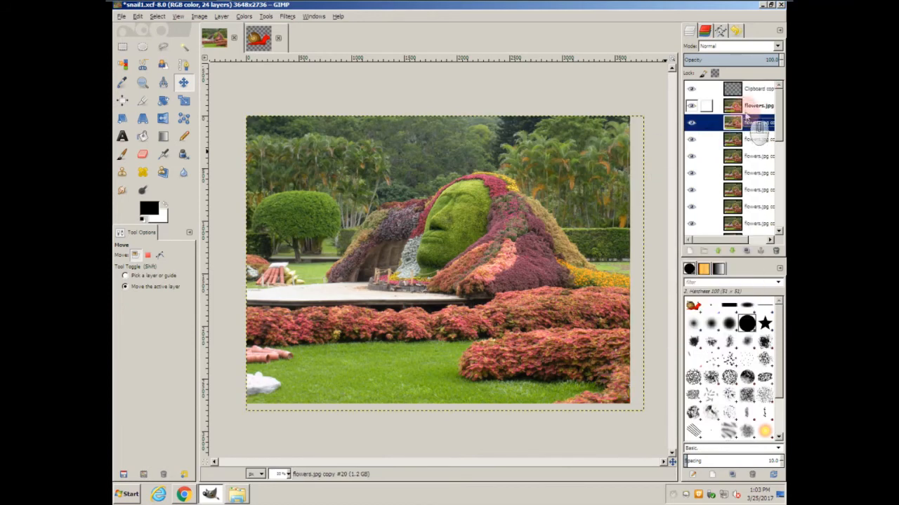
right_click(755, 125)
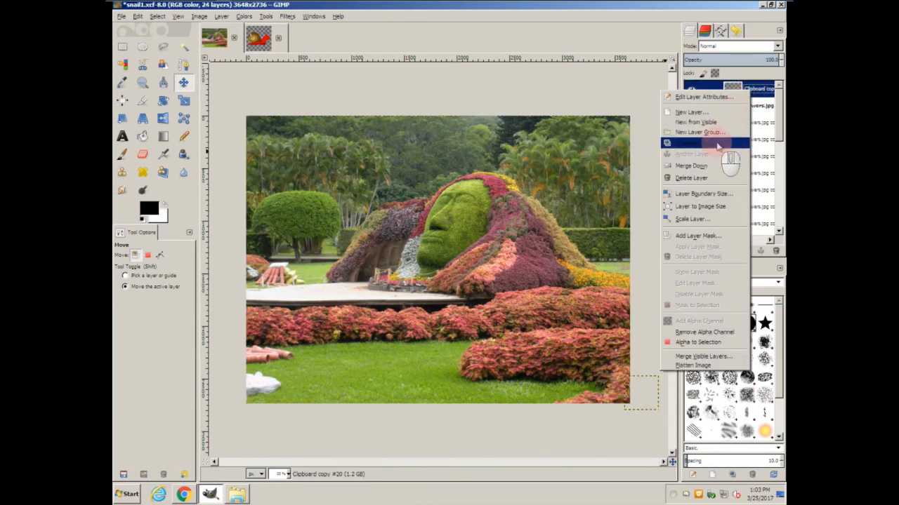
left_click(685, 165)
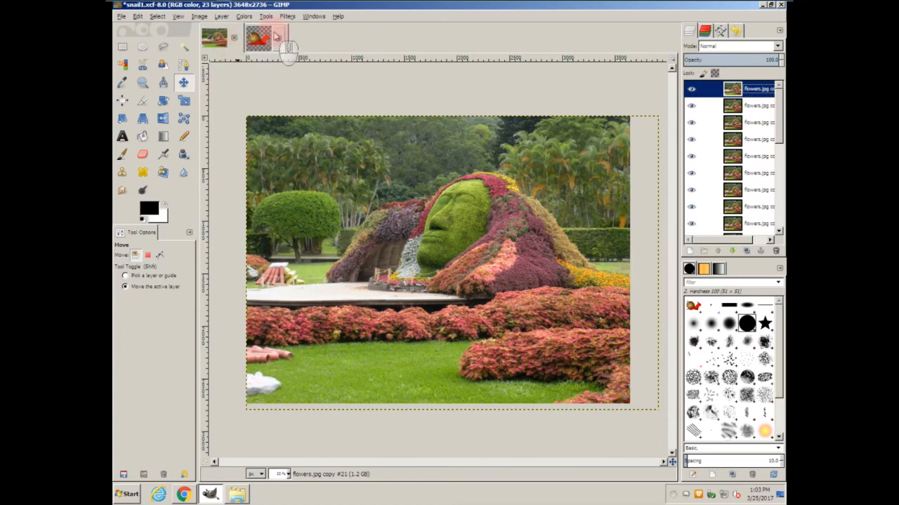
left_click(287, 16)
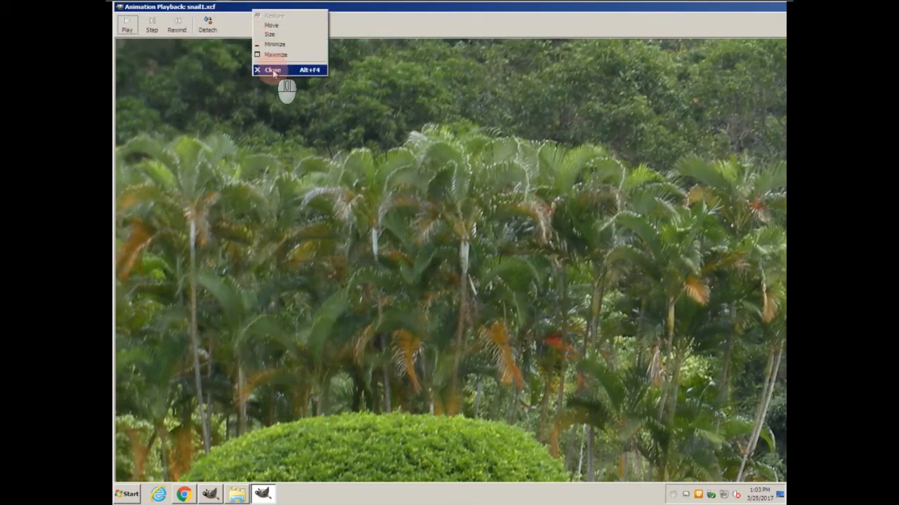
left_click(274, 69)
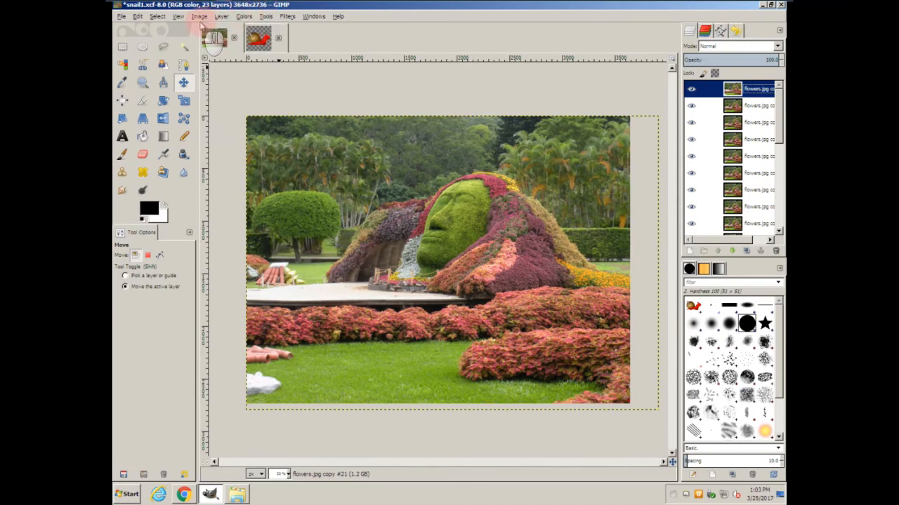
Scale the image to width 1000, height 750 pixels
left_click(202, 18)
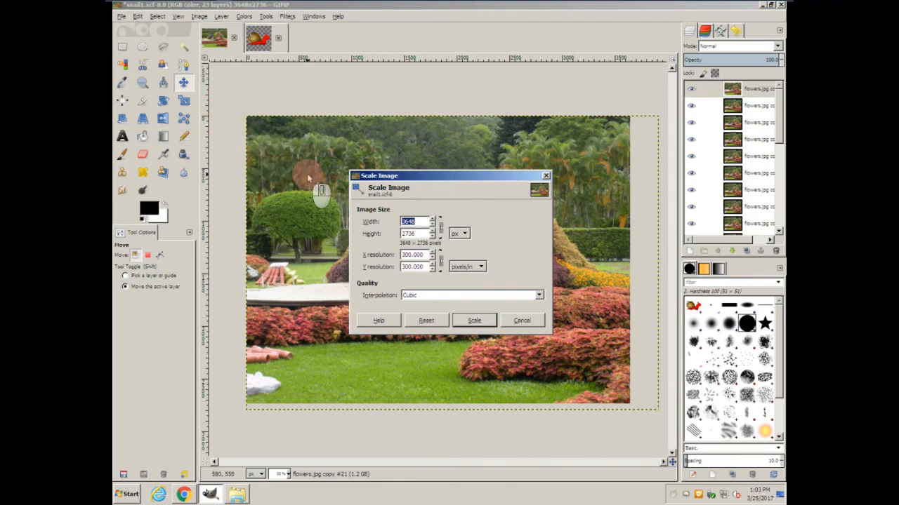
type("1000")
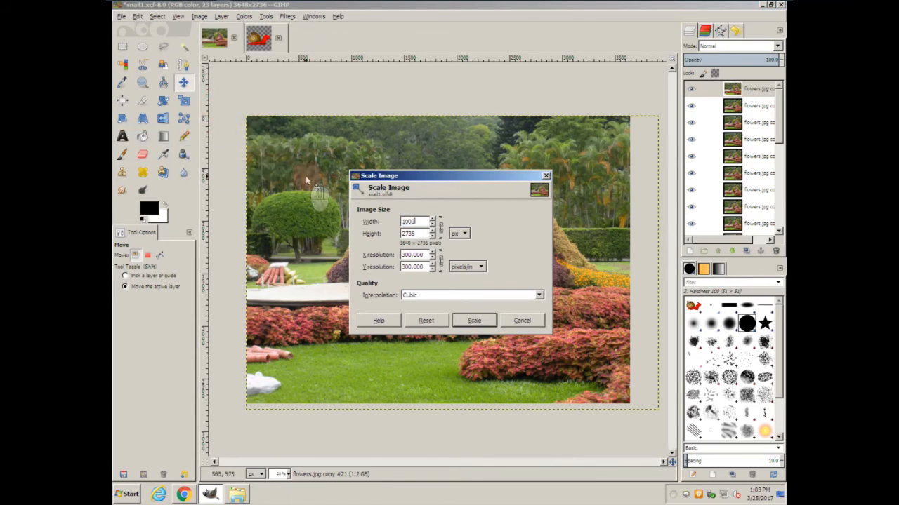
left_click(473, 321)
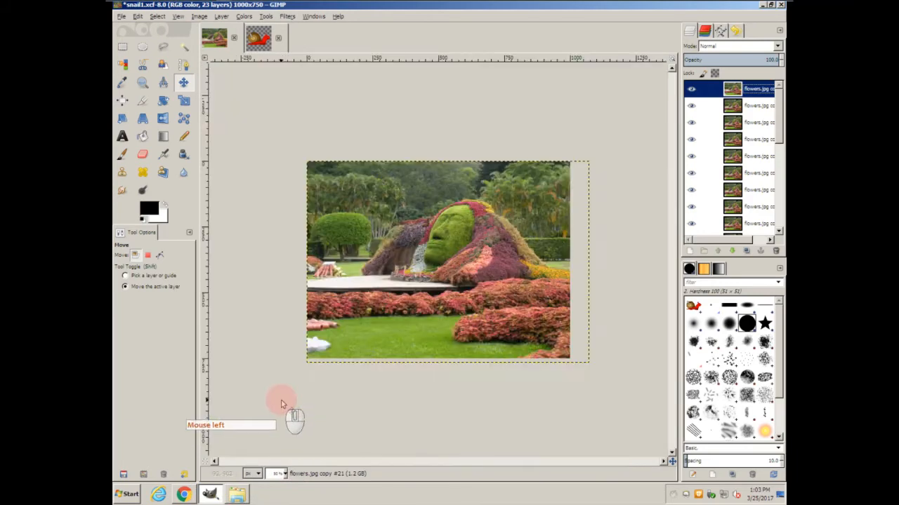
left_click(292, 16)
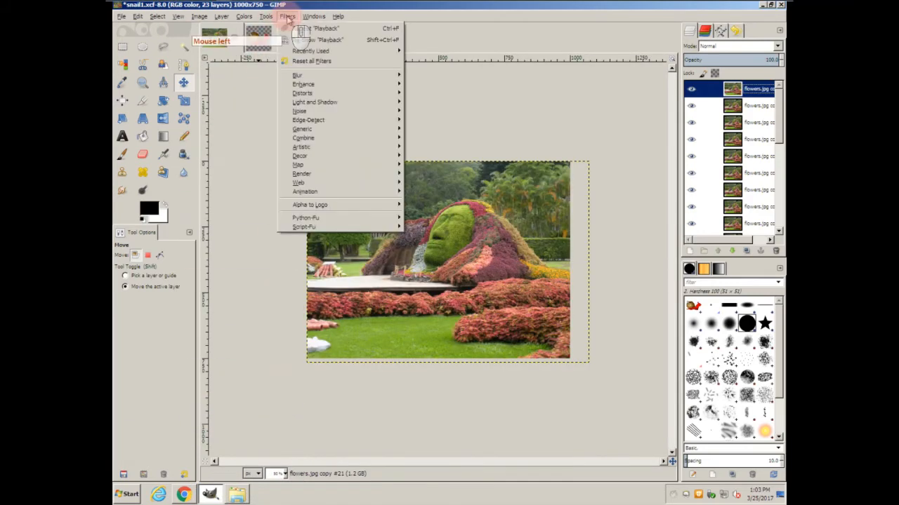
mouse_move(304, 192)
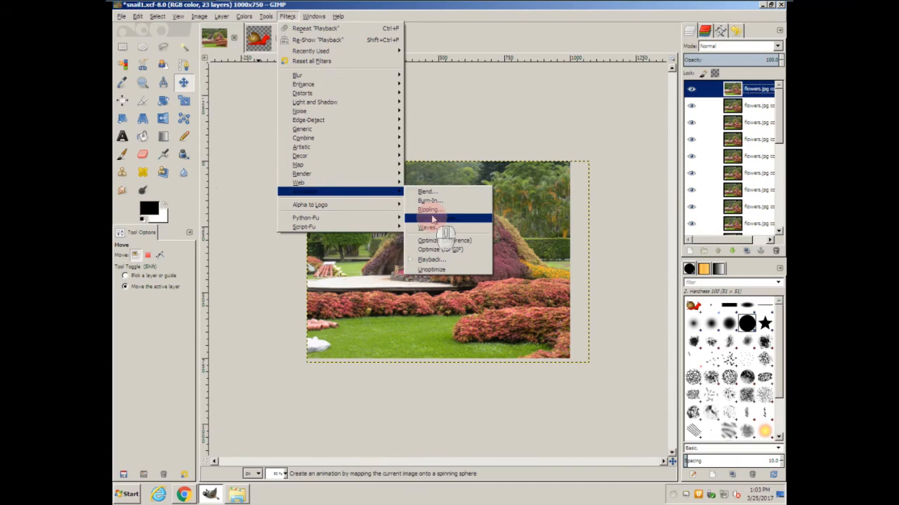
left_click(425, 259)
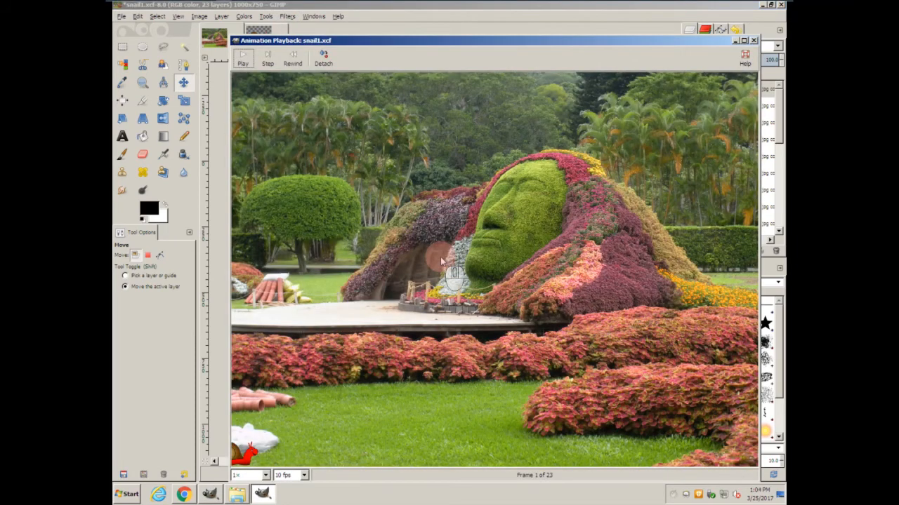
left_click(245, 59)
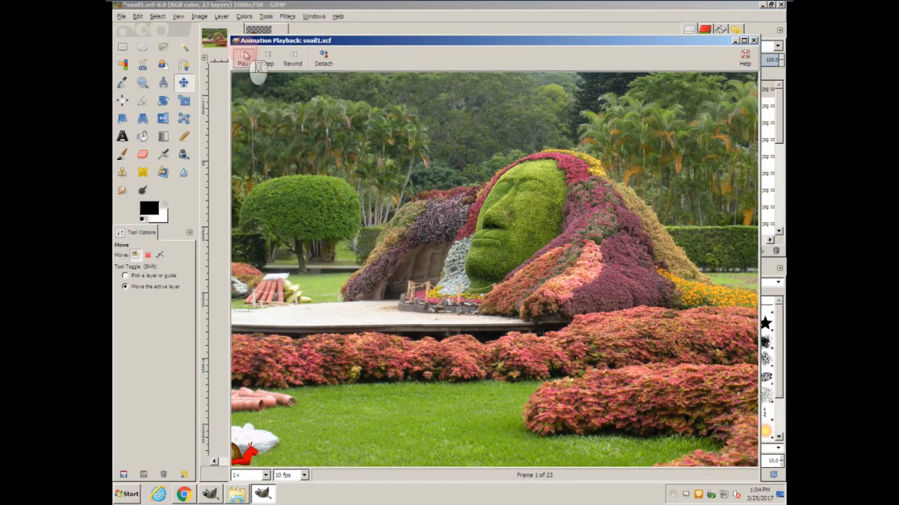
left_click(244, 57)
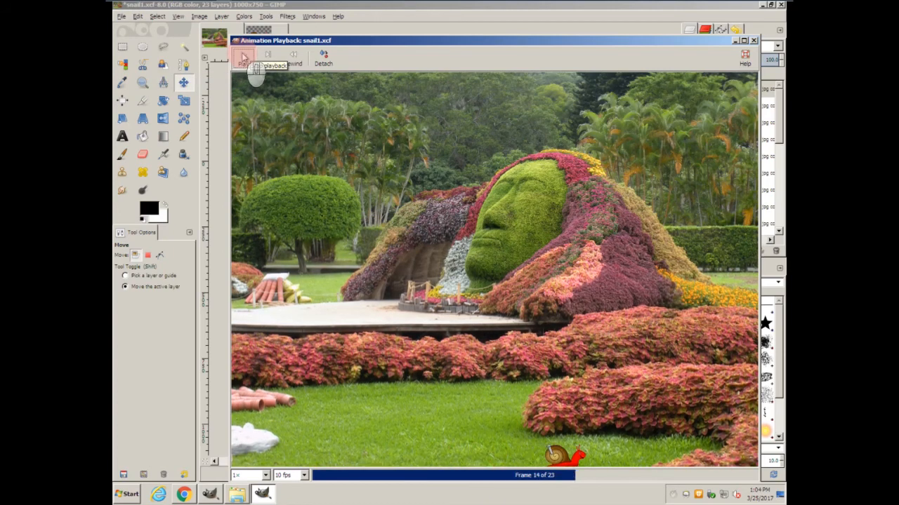
left_click(242, 59)
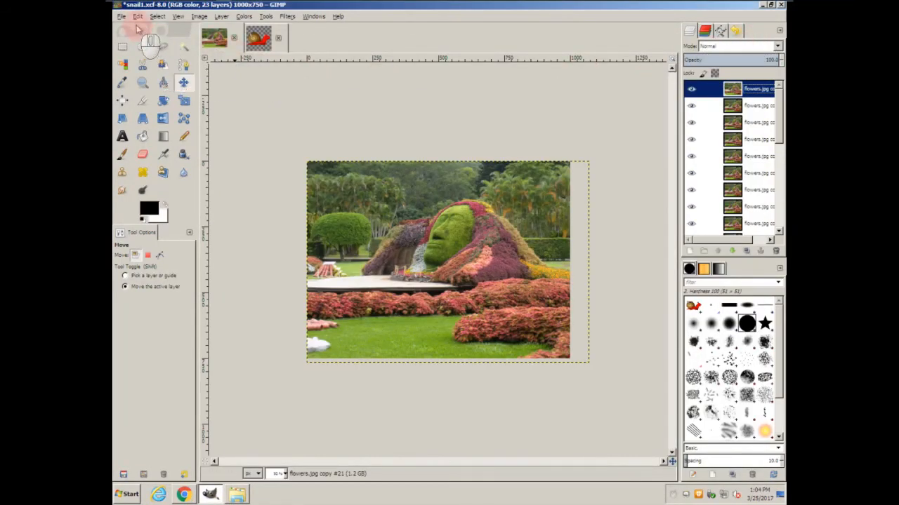
Export the image as snail.1.gif to the Documents folder
left_click(117, 17)
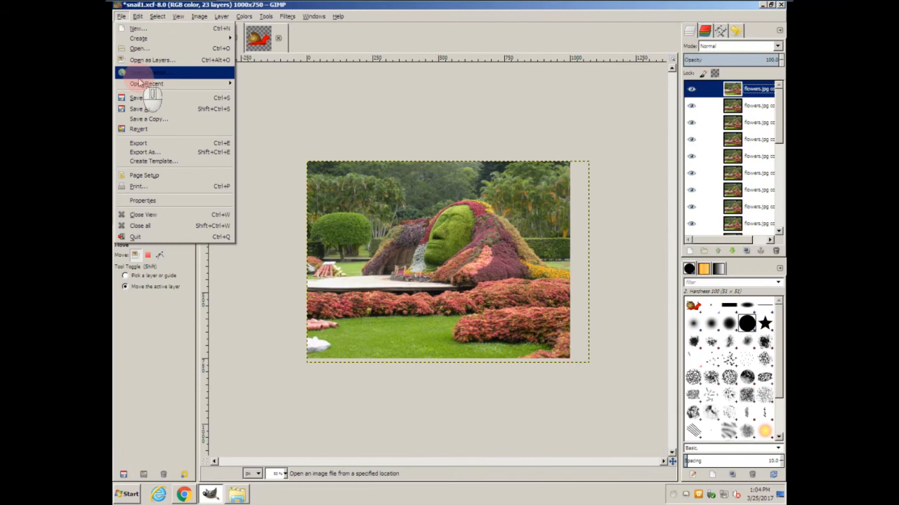
left_click(143, 150)
type("snail1.gif")
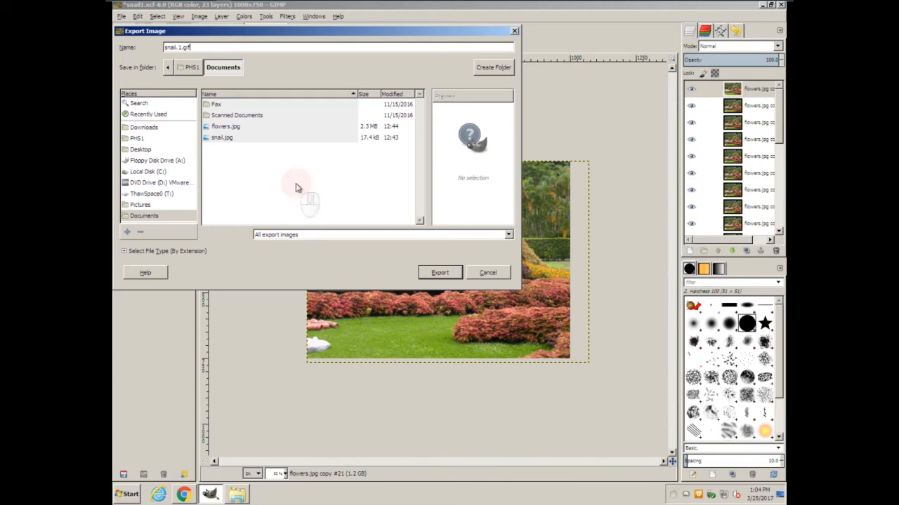
left_click(439, 272)
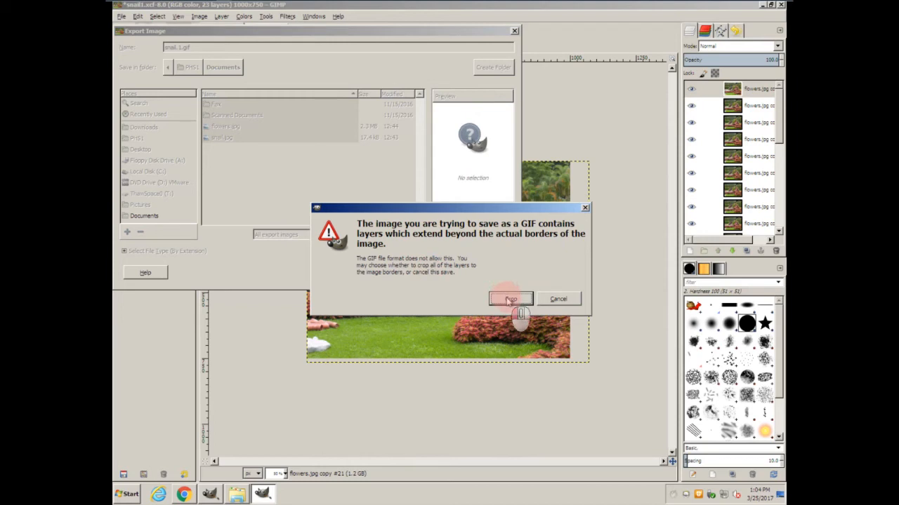
Crop layers, enable As animation with one frame per layer (replace), and export
left_click(510, 298)
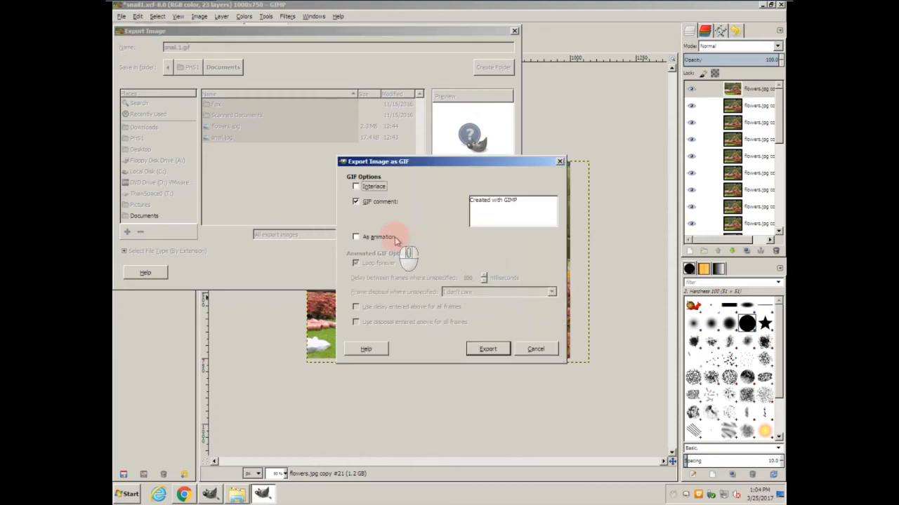
left_click(355, 236)
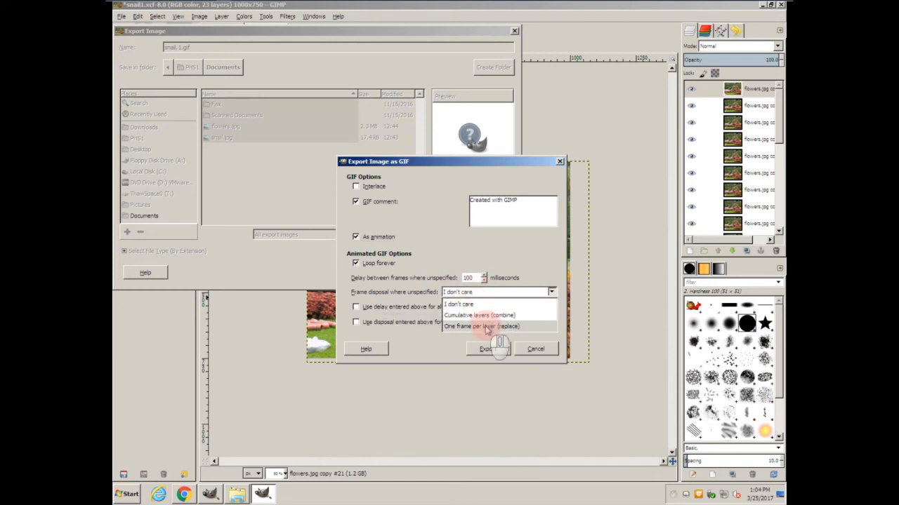
left_click(484, 327)
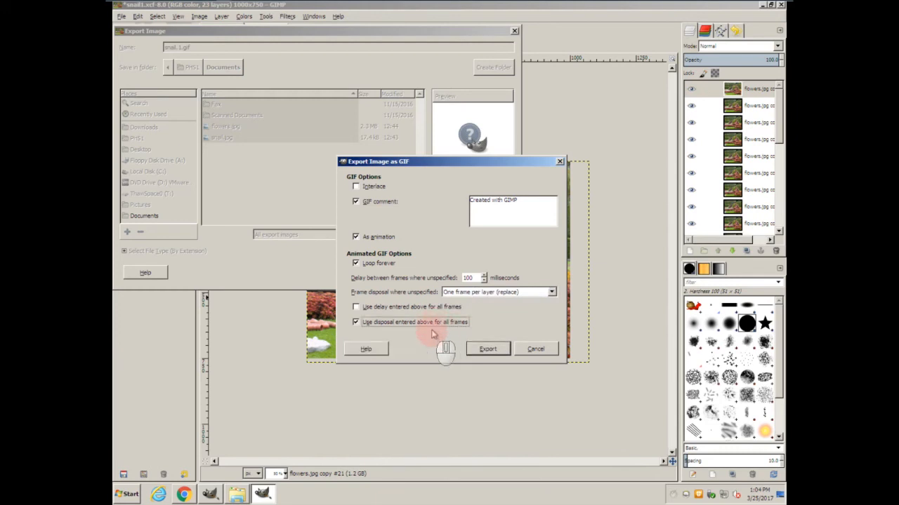
left_click(488, 348)
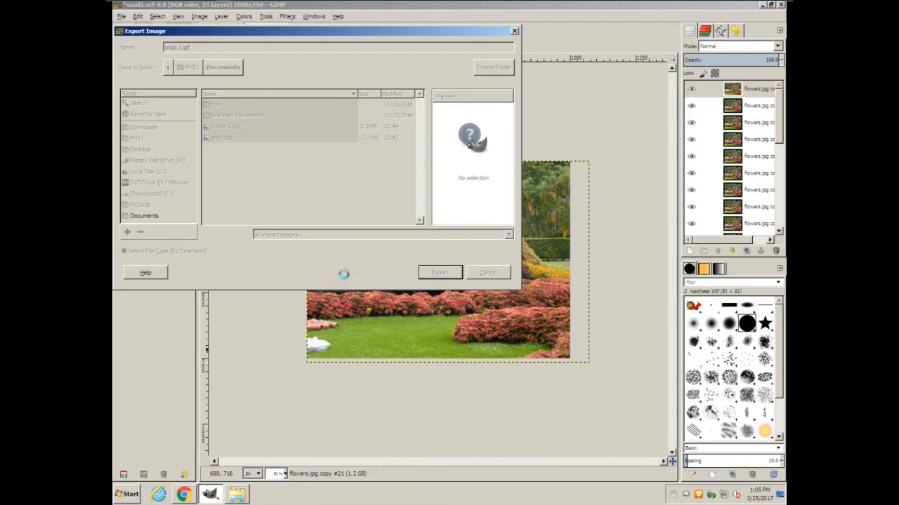
left_click(439, 272)
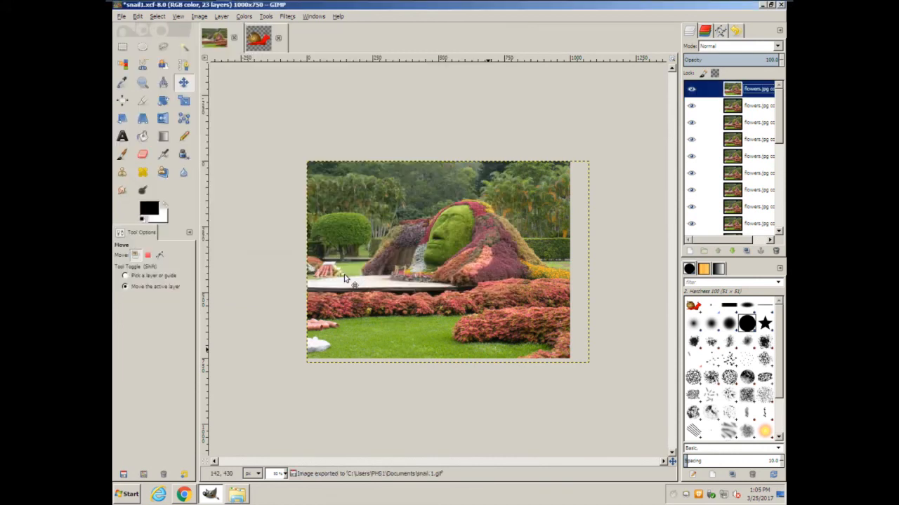
mouse_move(245, 434)
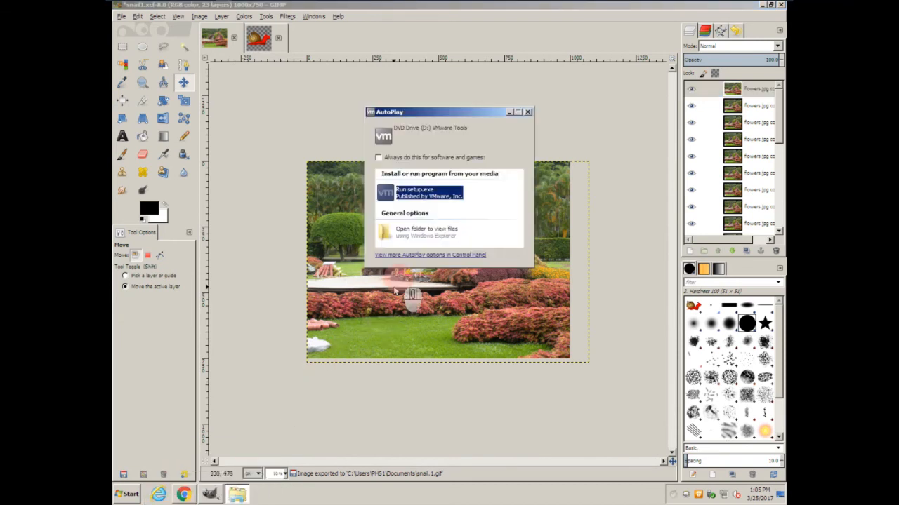
Browse from the DVD drive to the Documents library and open snail.1.gif in Internet Explorer
left_click(528, 112)
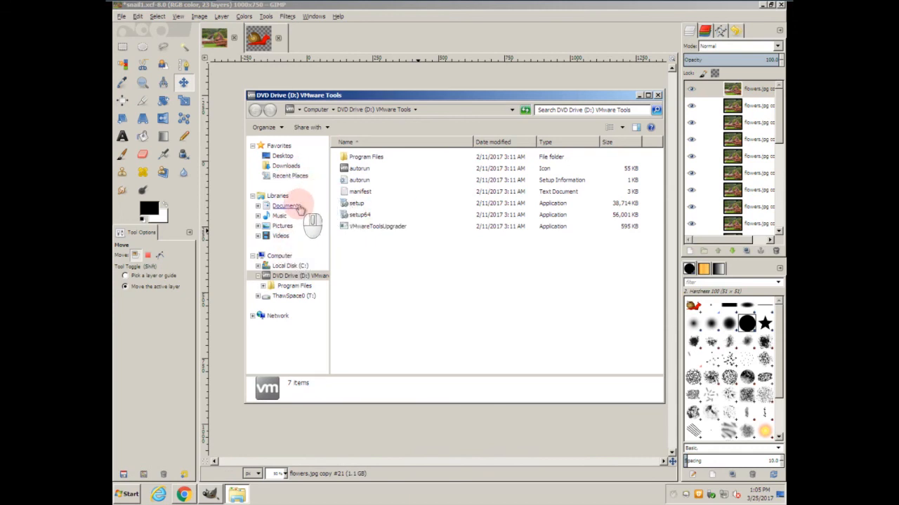
left_click(286, 205)
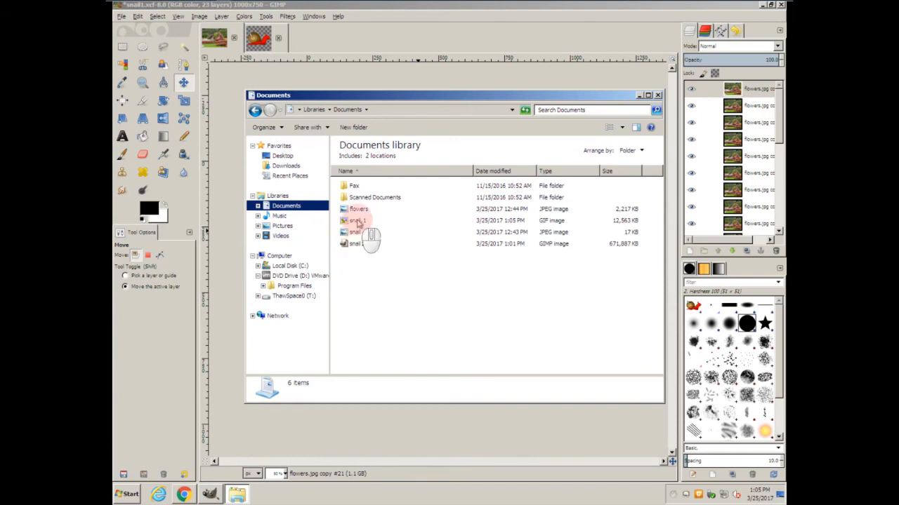
left_click(358, 221)
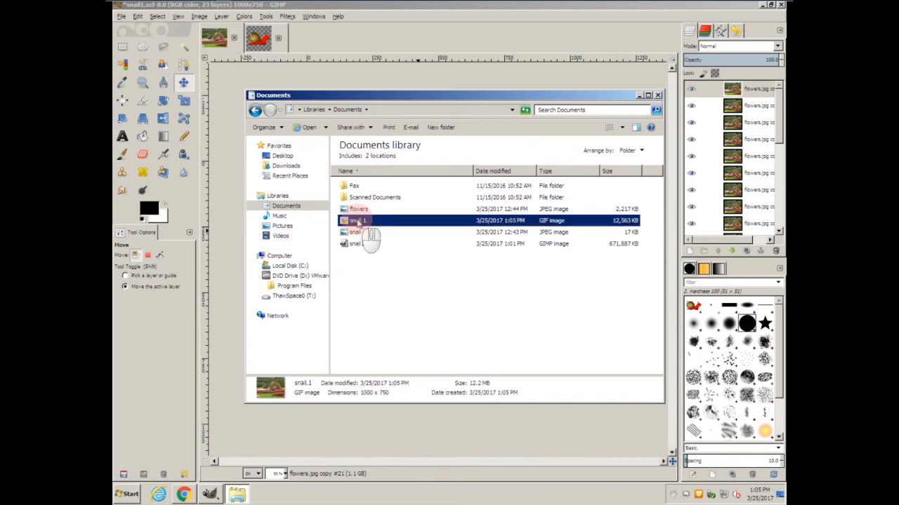
double_click(354, 220)
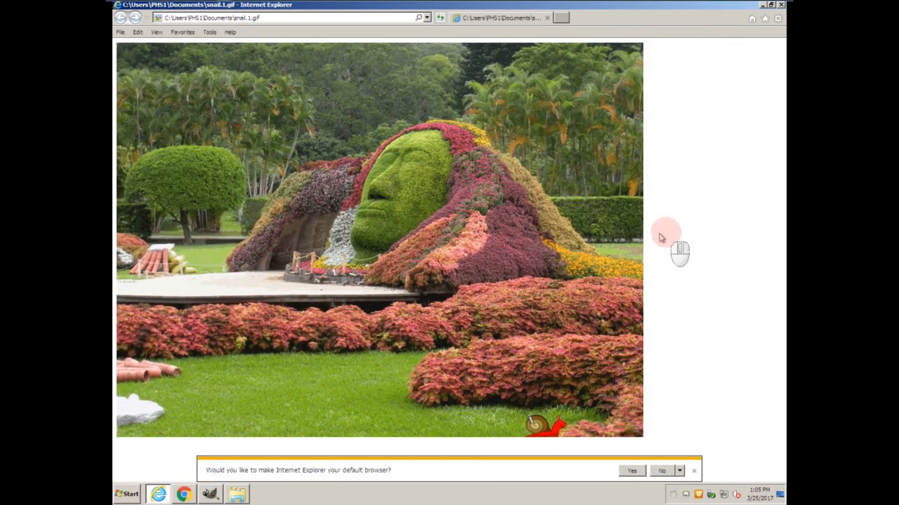